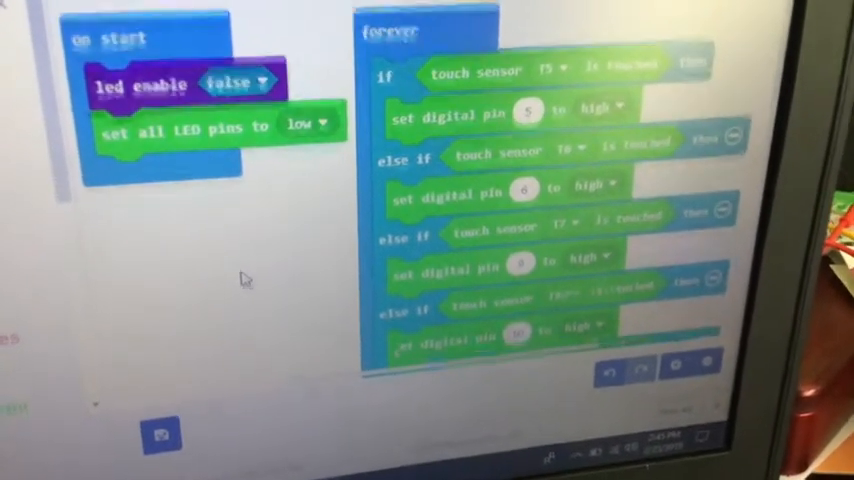
{"action": "scroll", "scroll_direction": "down", "scroll_amount": 3}
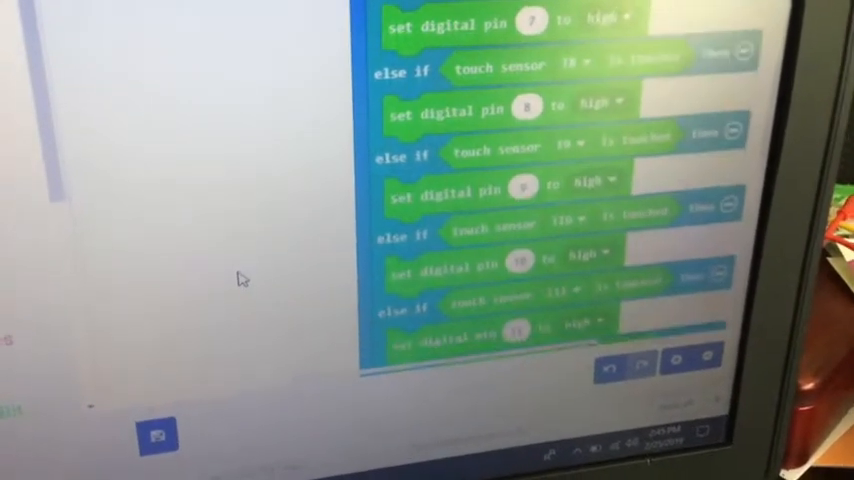